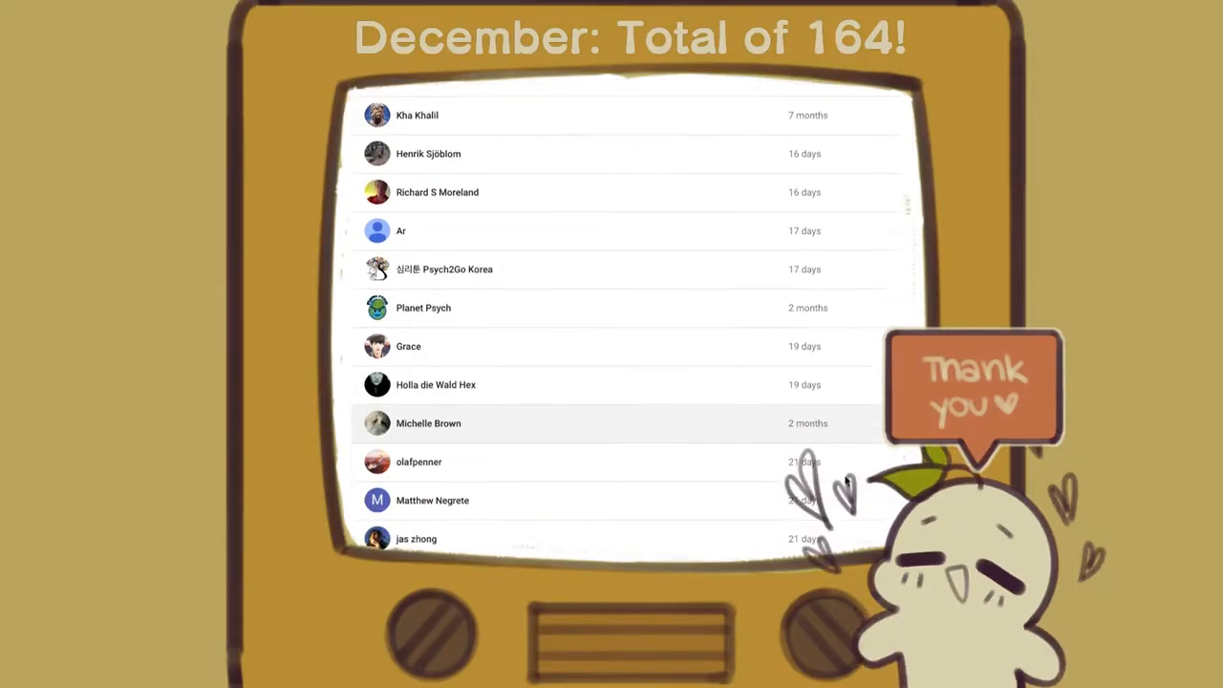
scroll(down, 3)
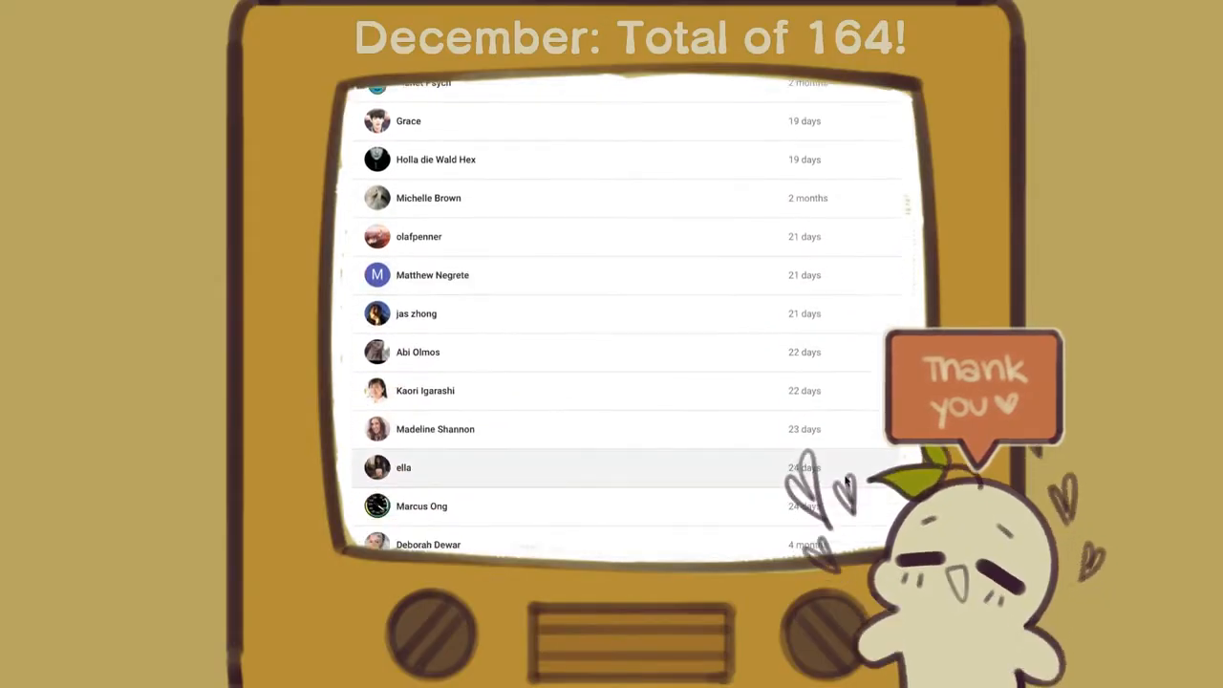
scroll(down, 3)
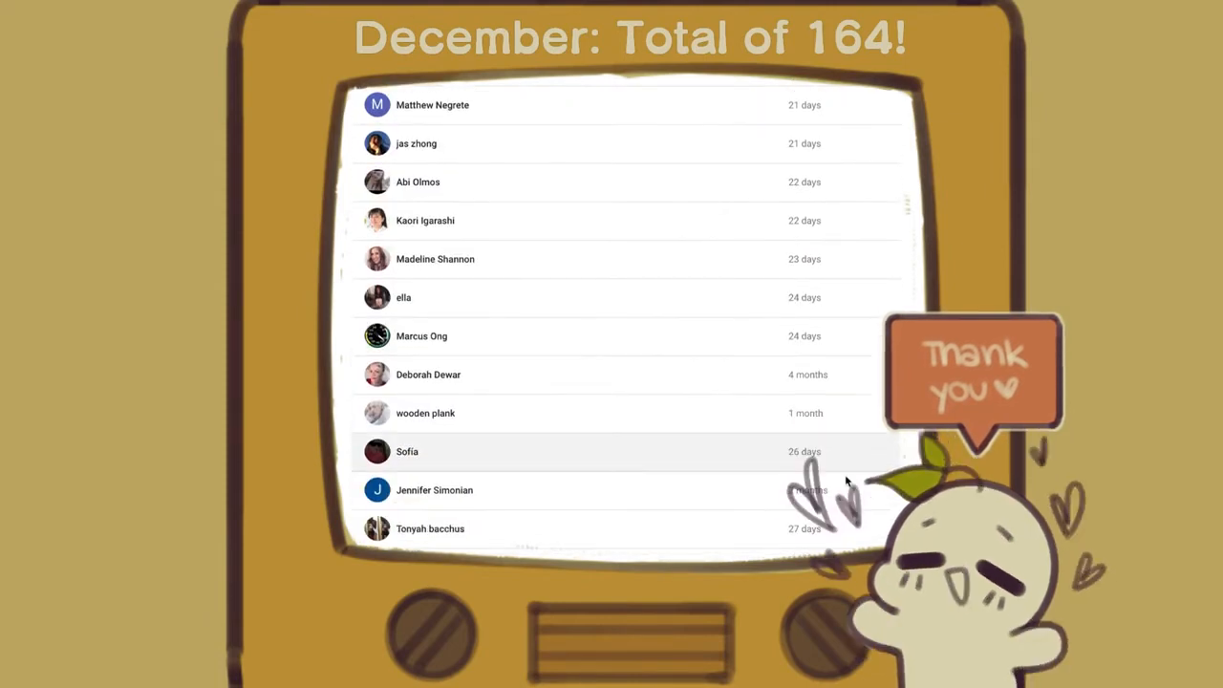
scroll(down, 3)
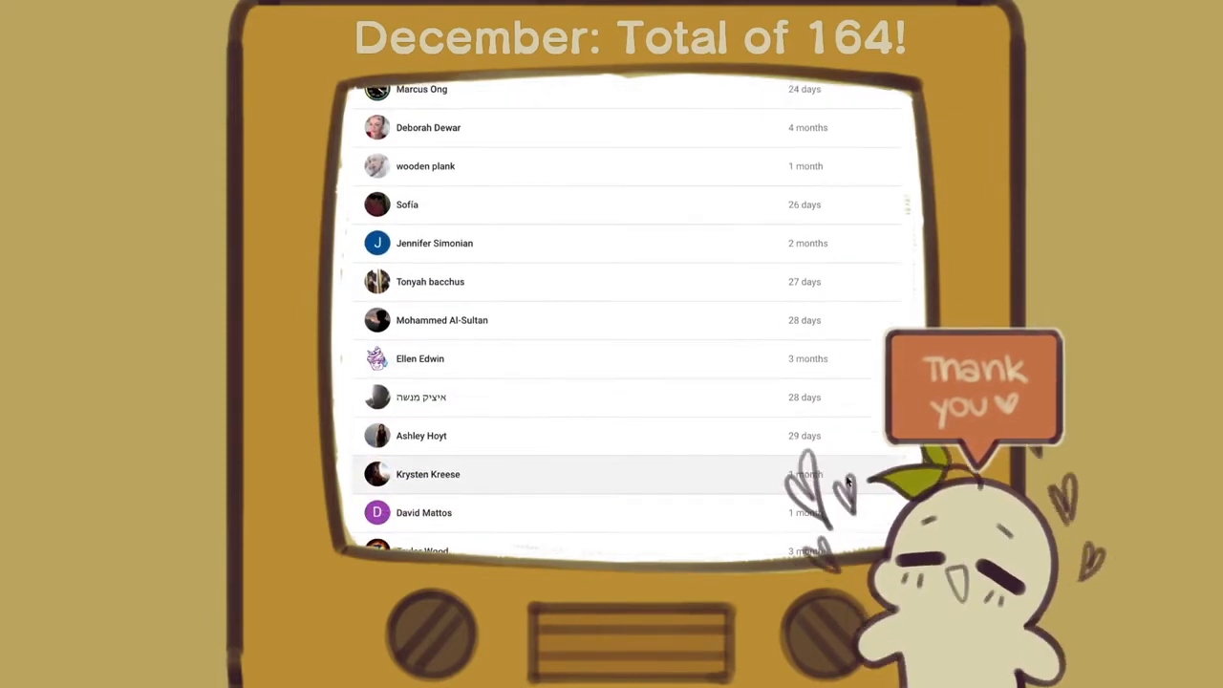
scroll(down, 3)
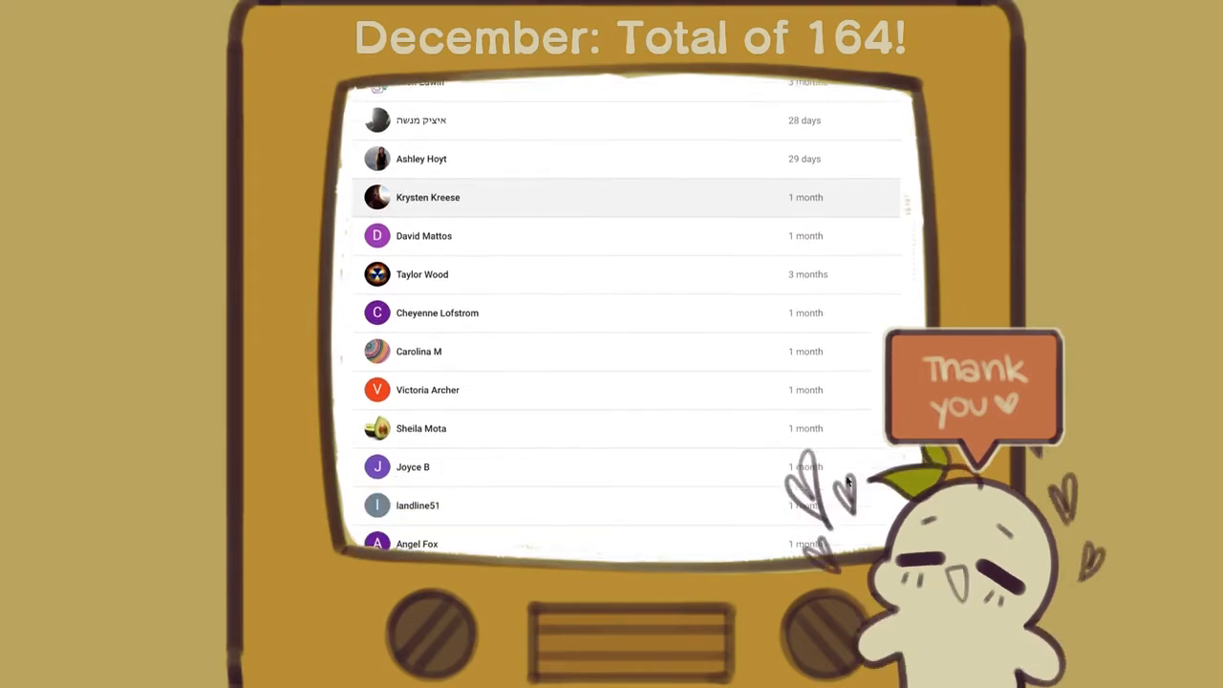
scroll(down, 3)
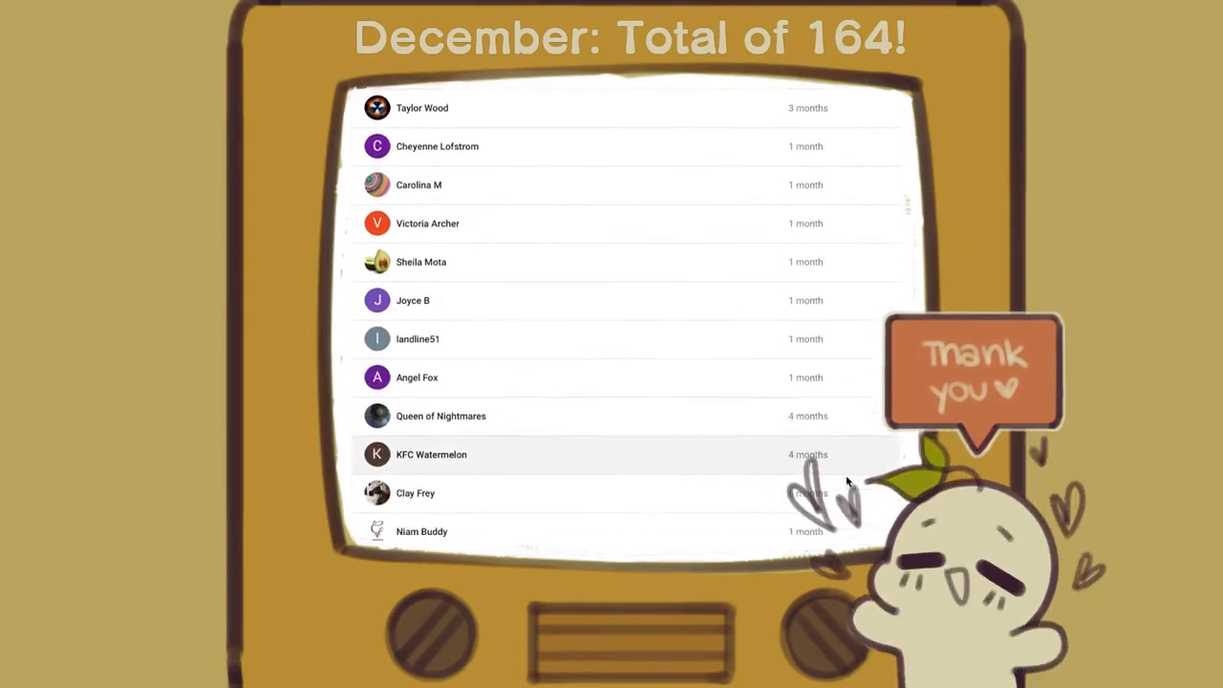
scroll(down, 3)
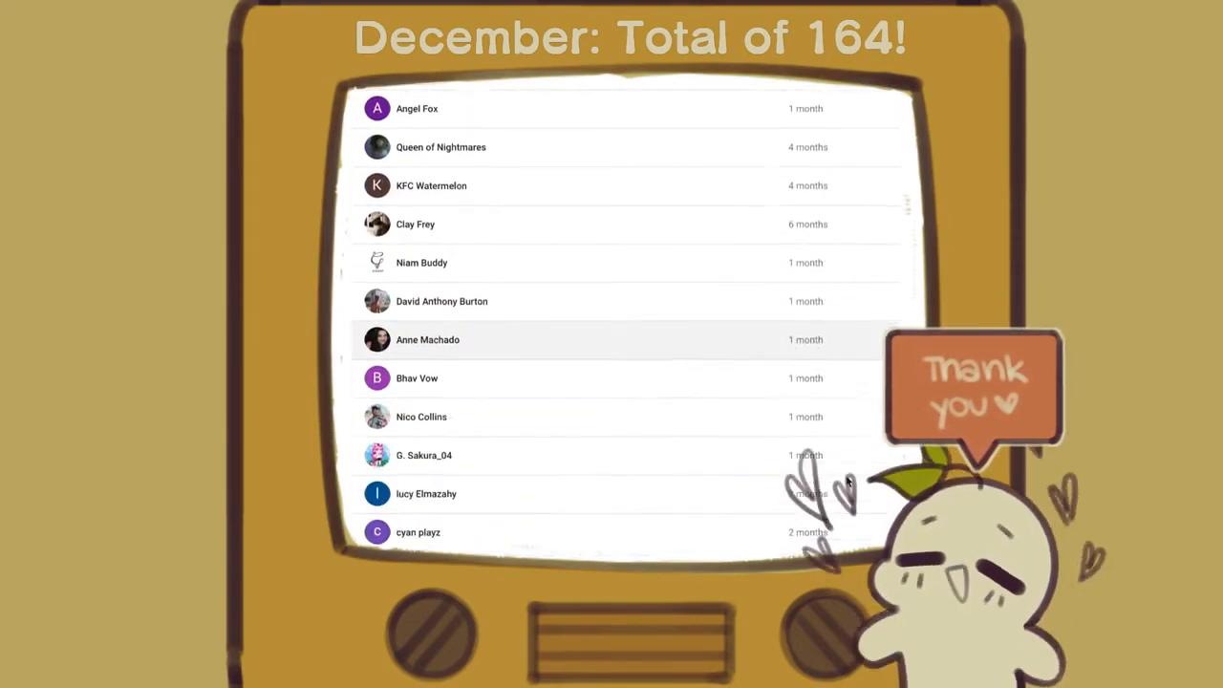
scroll(down, 3)
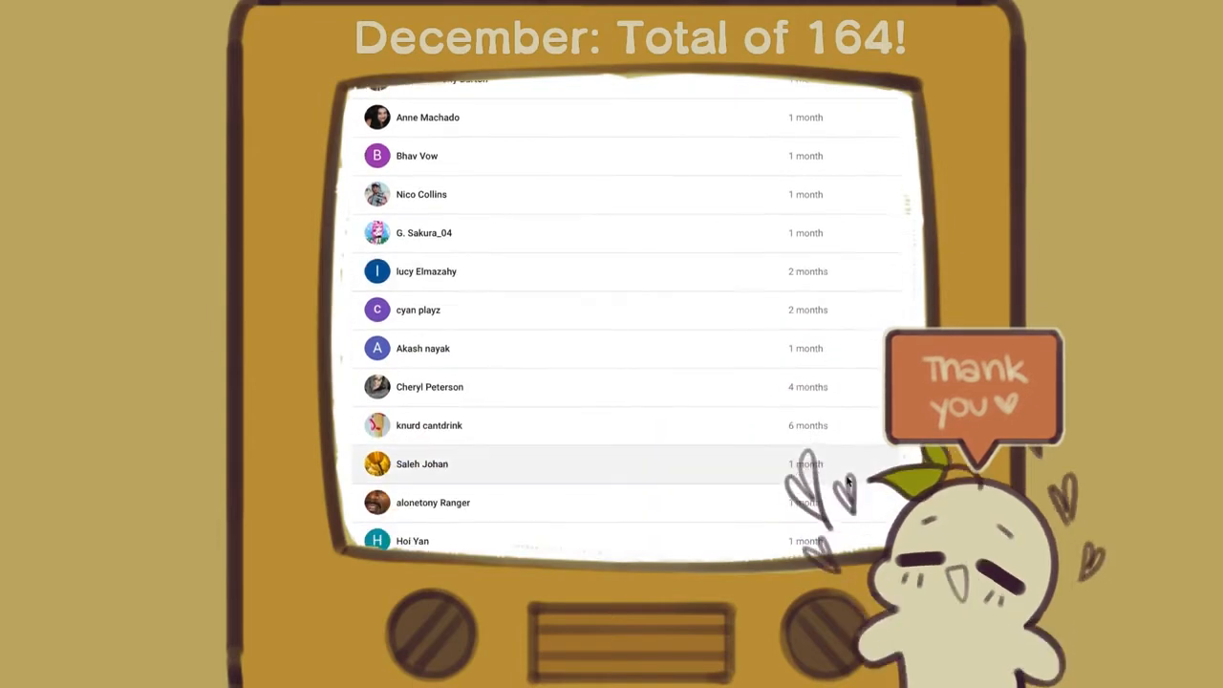
scroll(down, 3)
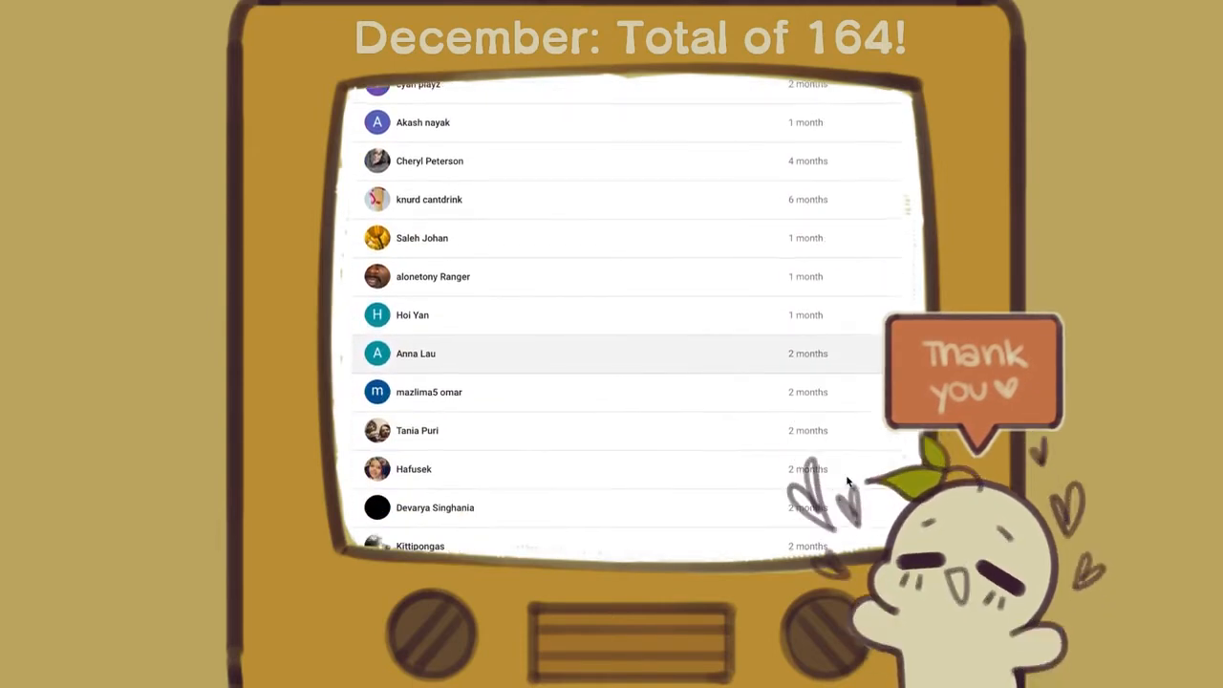
scroll(down, 3)
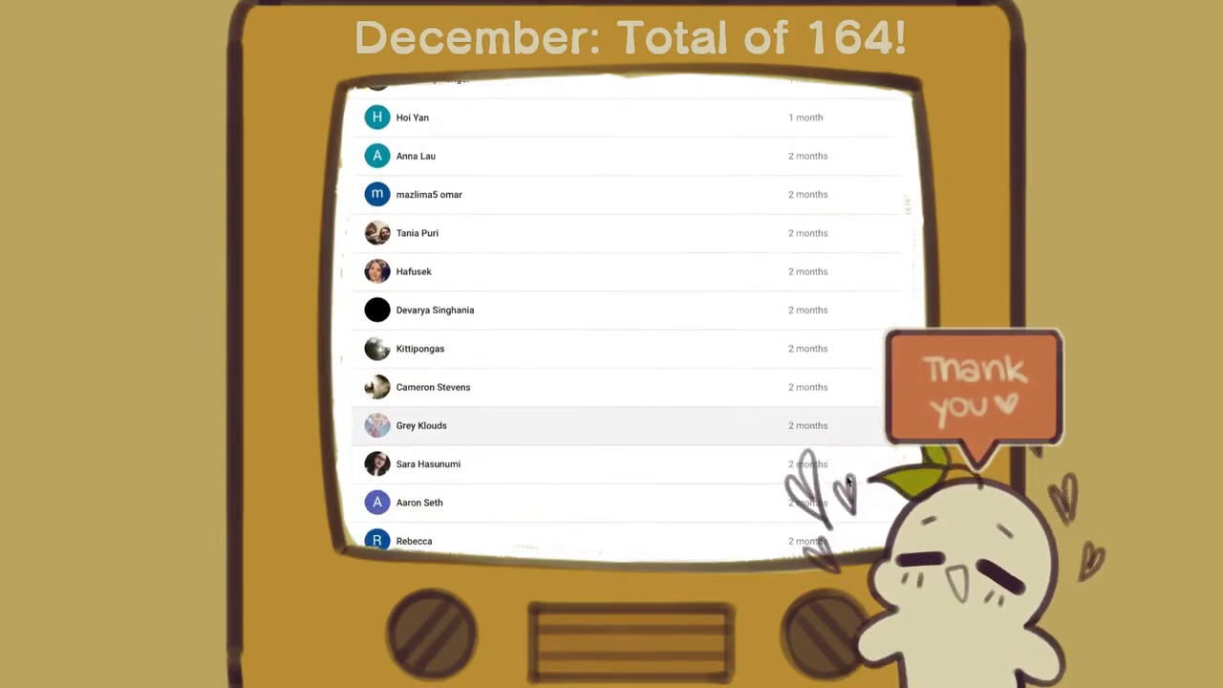
scroll(down, 3)
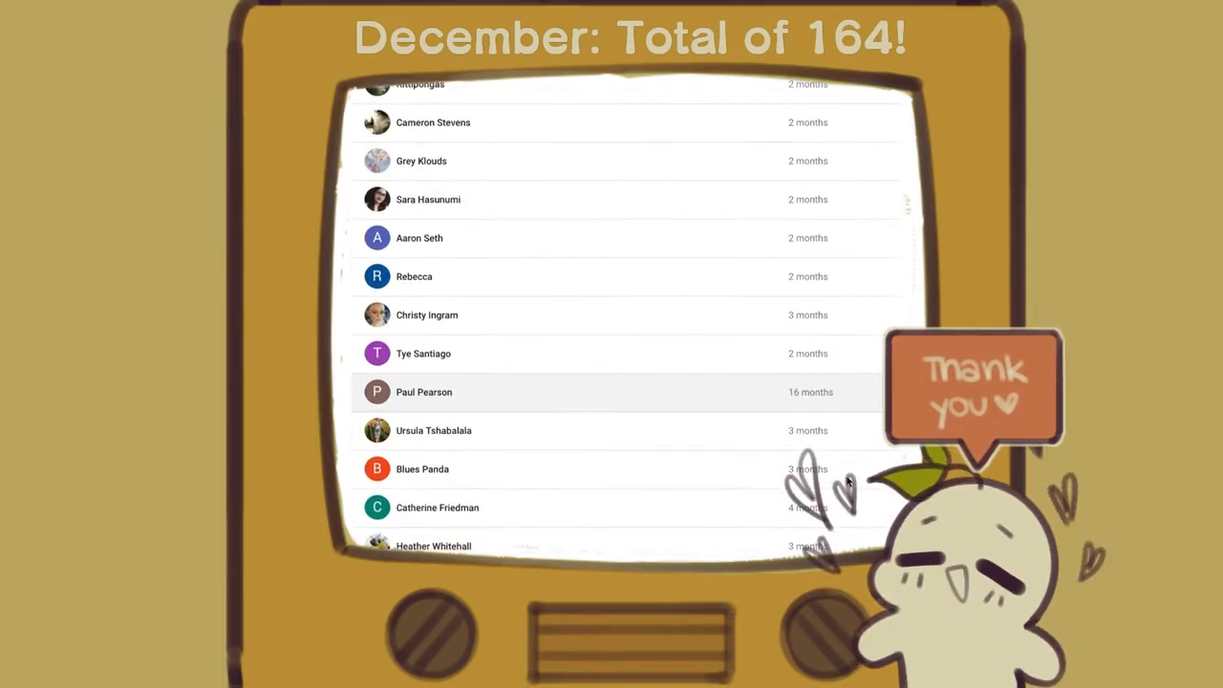